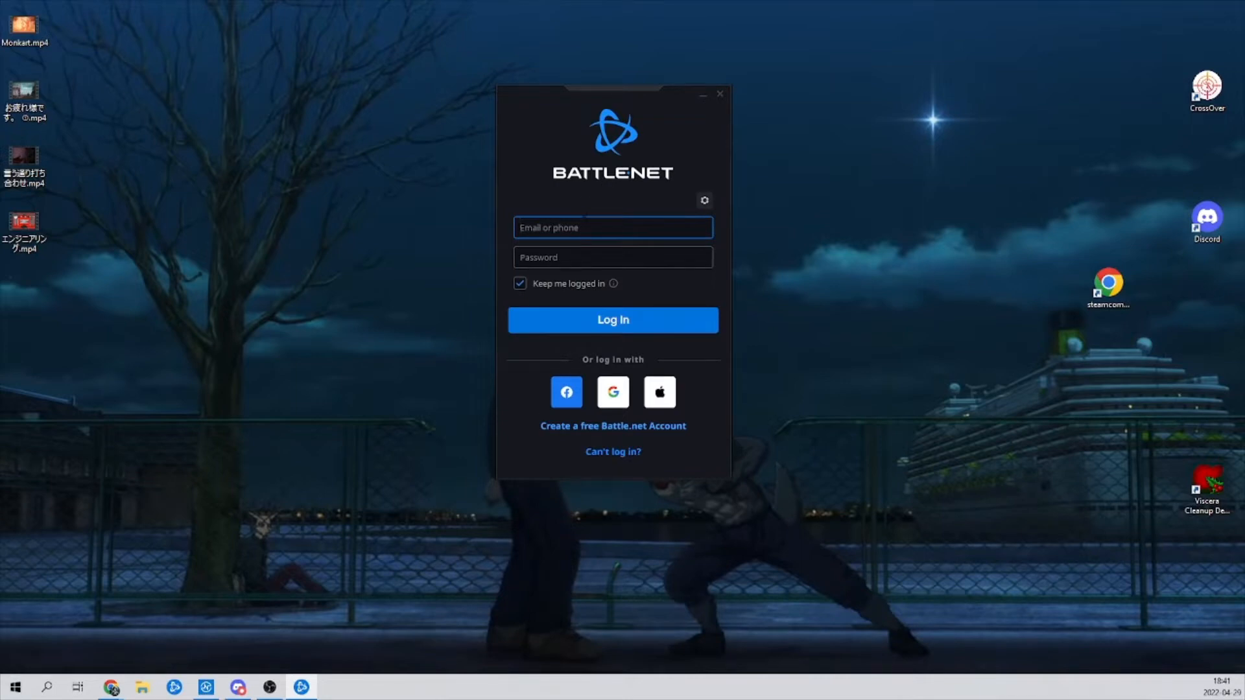
pyautogui.moveTo(588, 220)
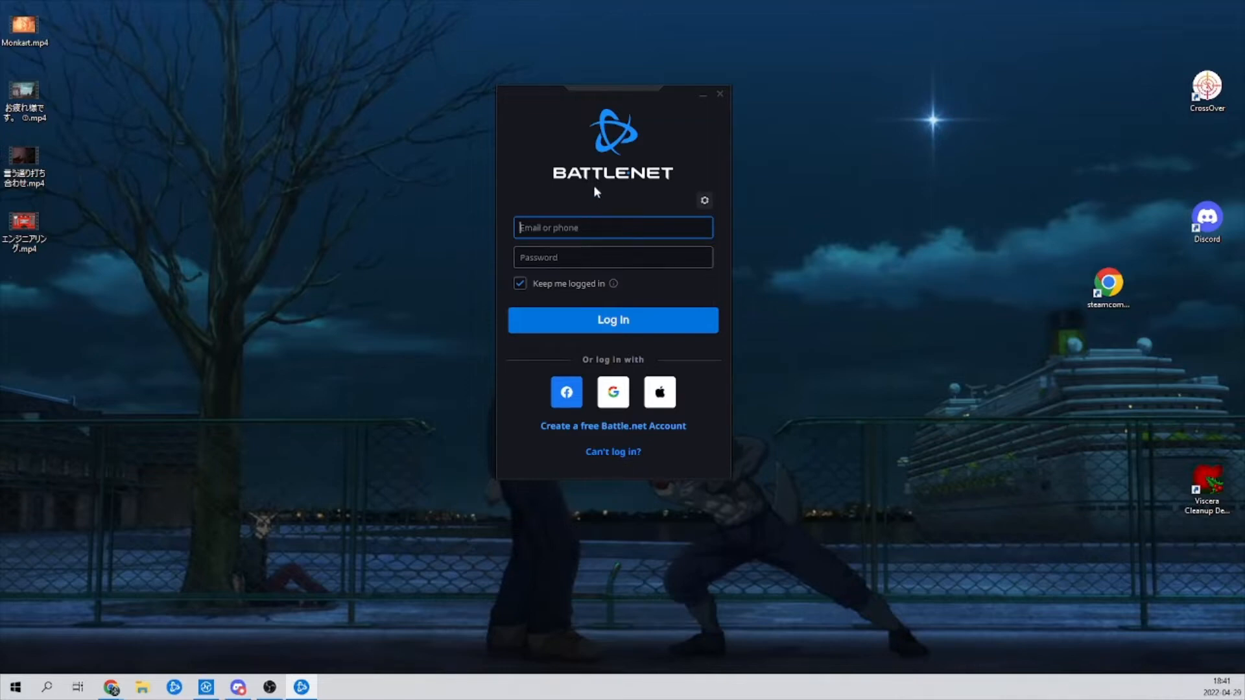
pyautogui.moveTo(548, 437)
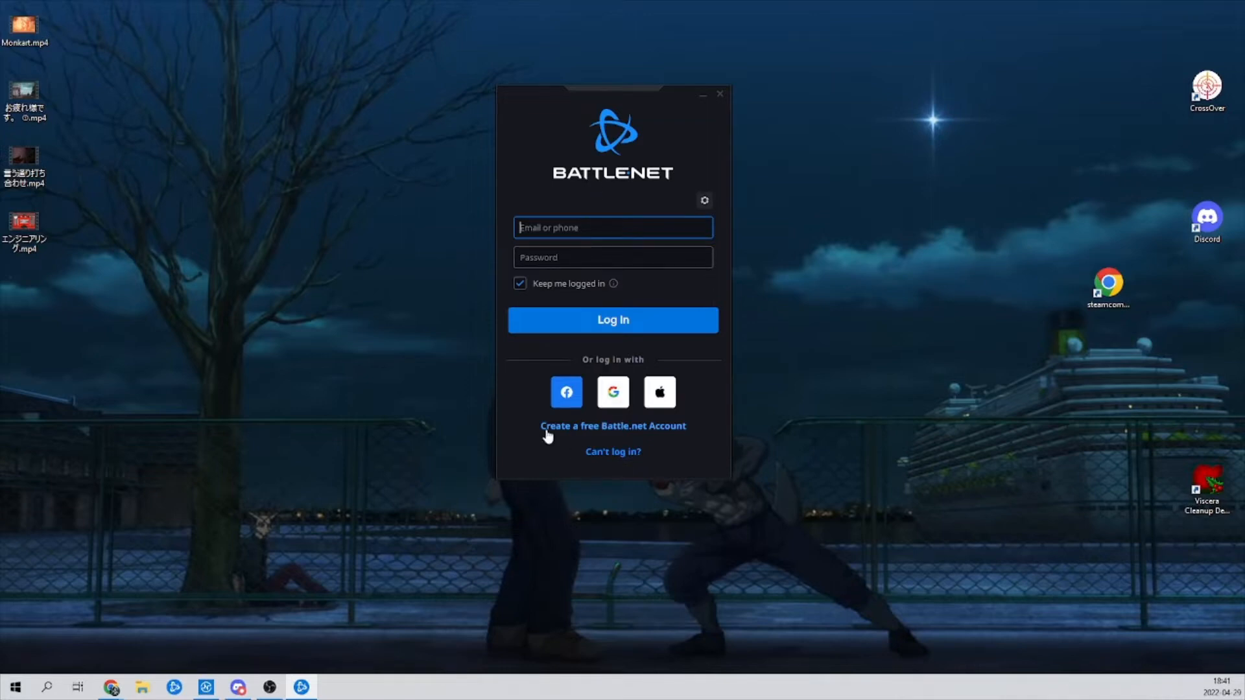
# Step: Start creating a new Battle.net account, then abandon the sign-up and return to login
pyautogui.click(612, 426)
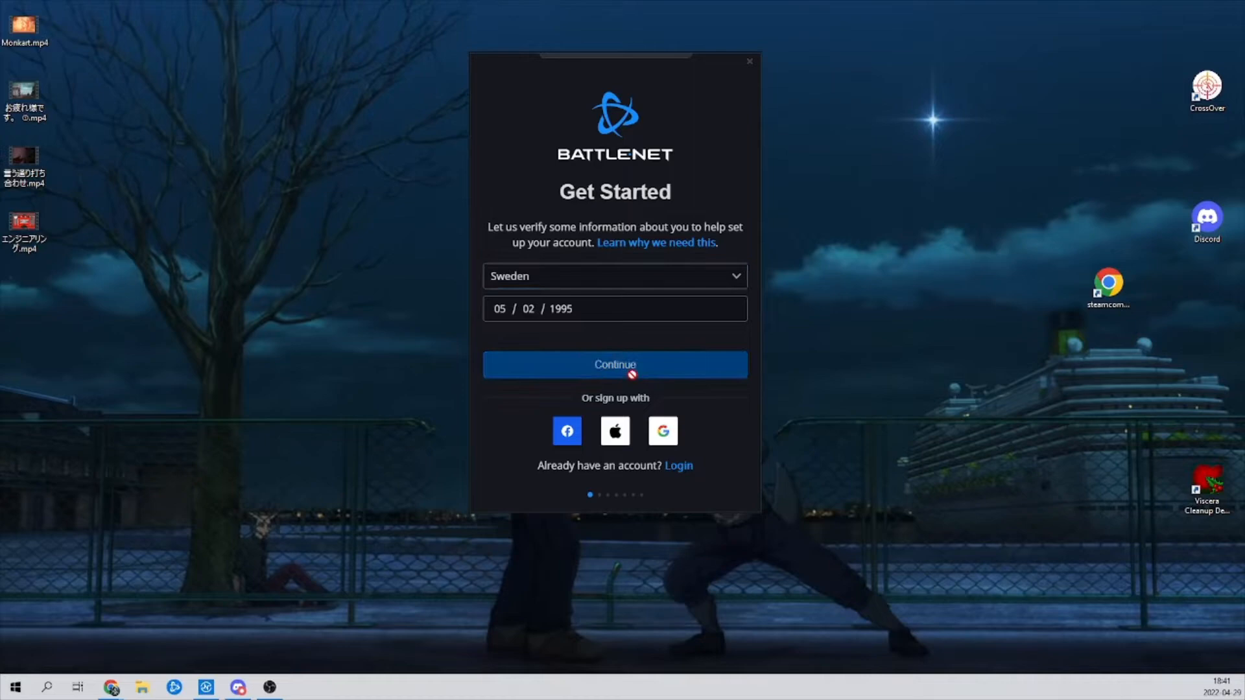
pyautogui.click(613, 364)
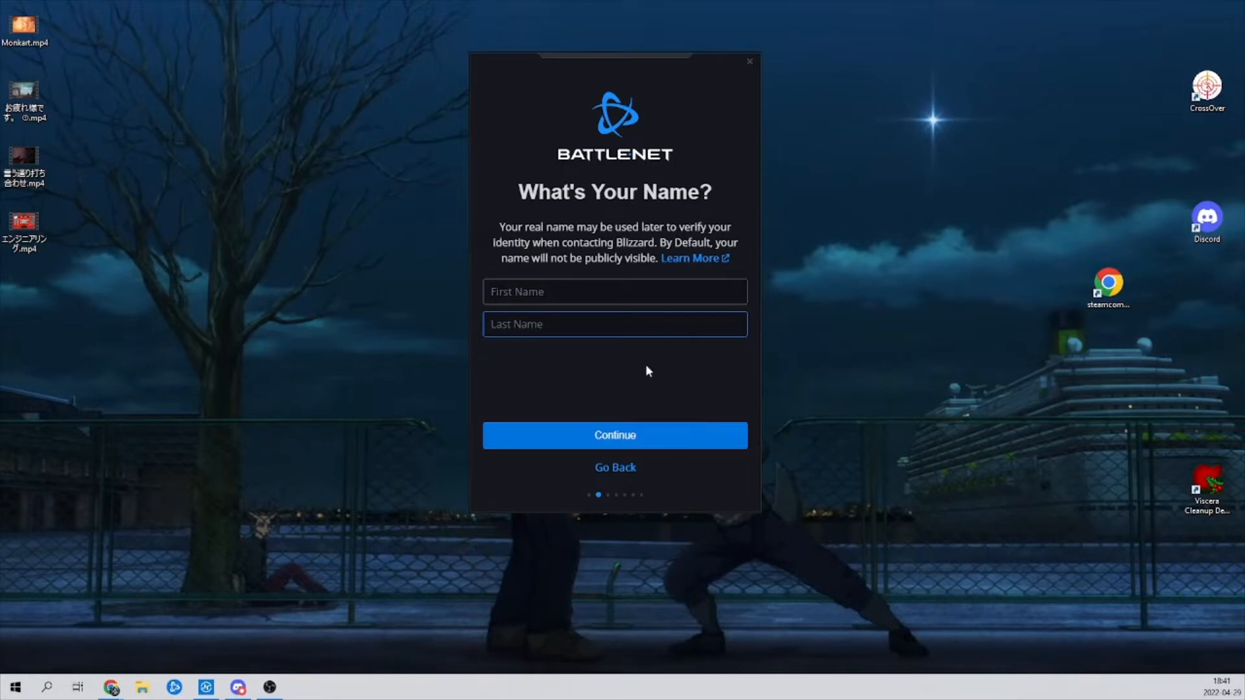
pyautogui.moveTo(614, 436)
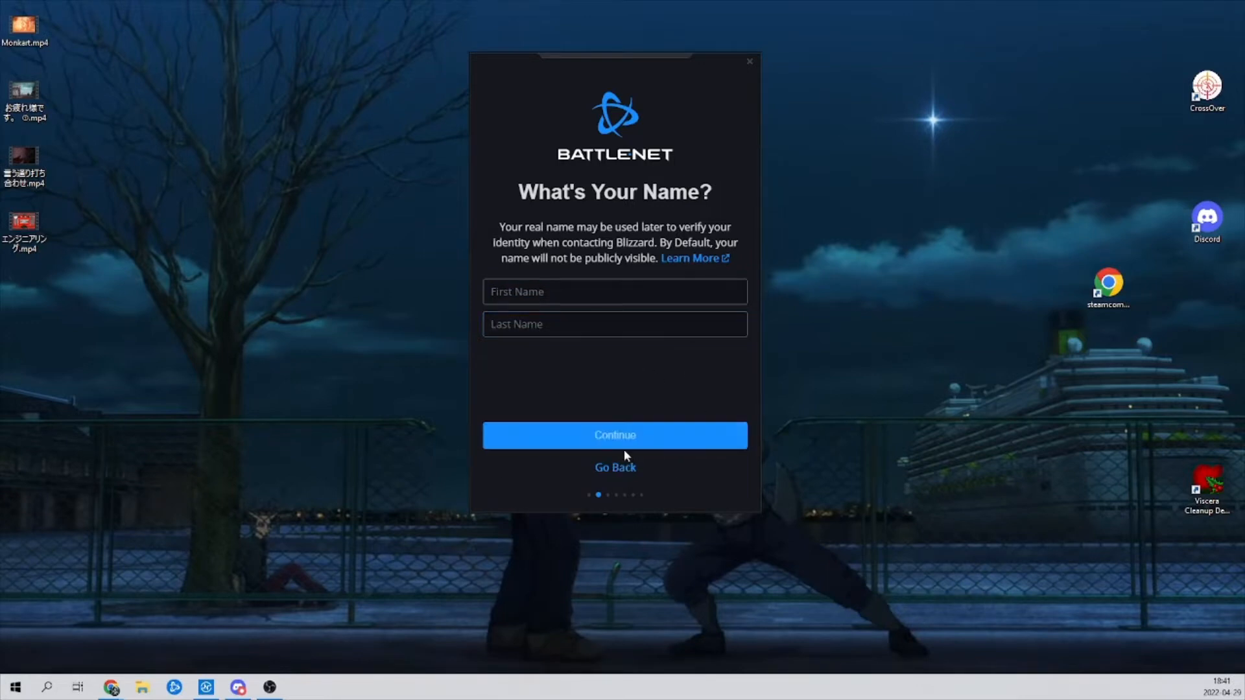
pyautogui.click(614, 467)
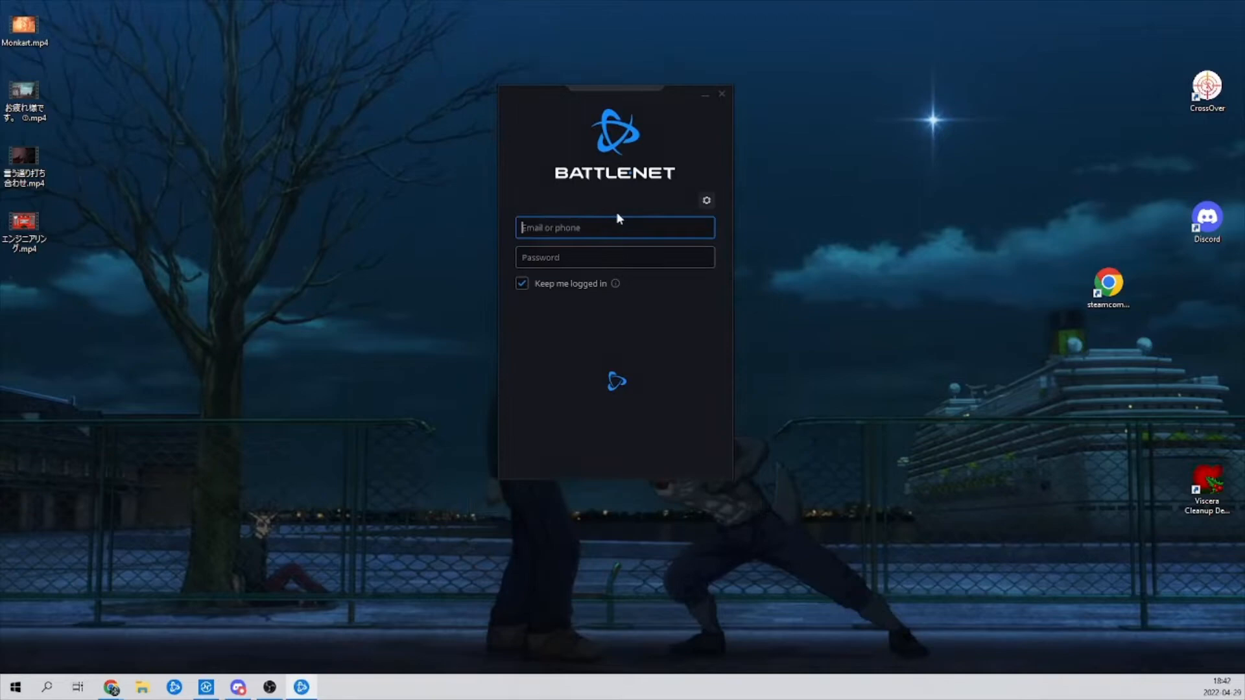
# Step: Bring up blizzard.com in Chrome and go to the Blizzard Support home page
pyautogui.click(720, 93)
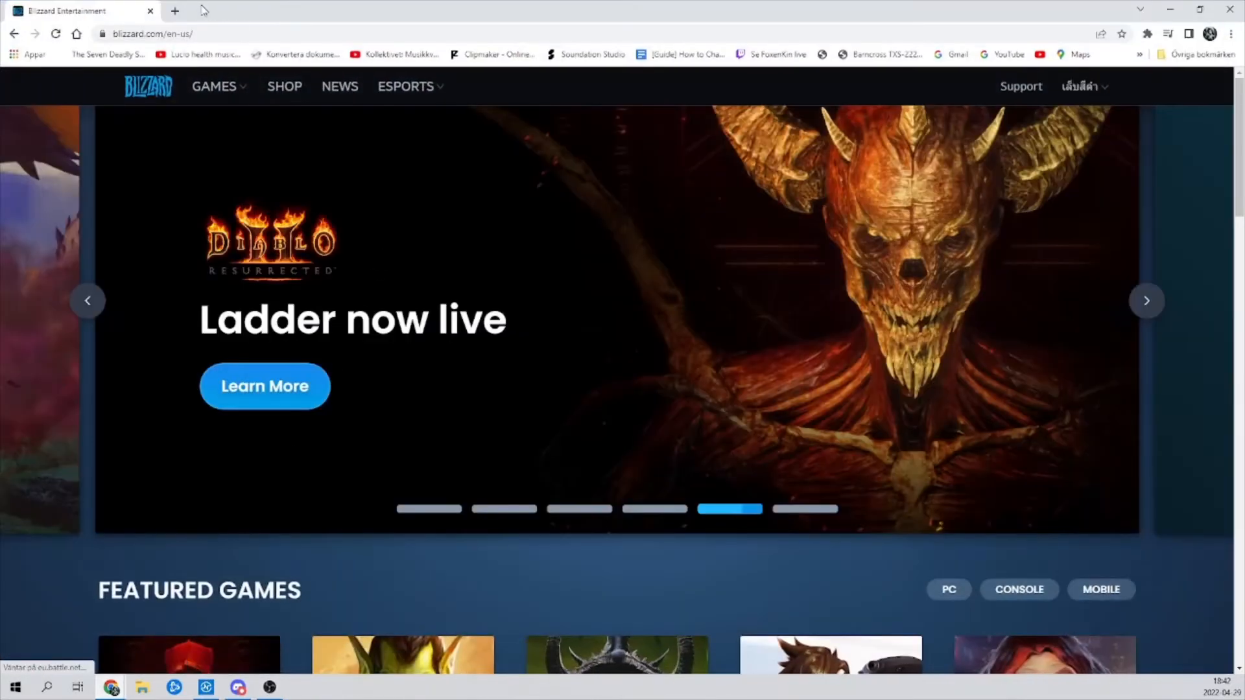
pyautogui.moveTo(1021, 85)
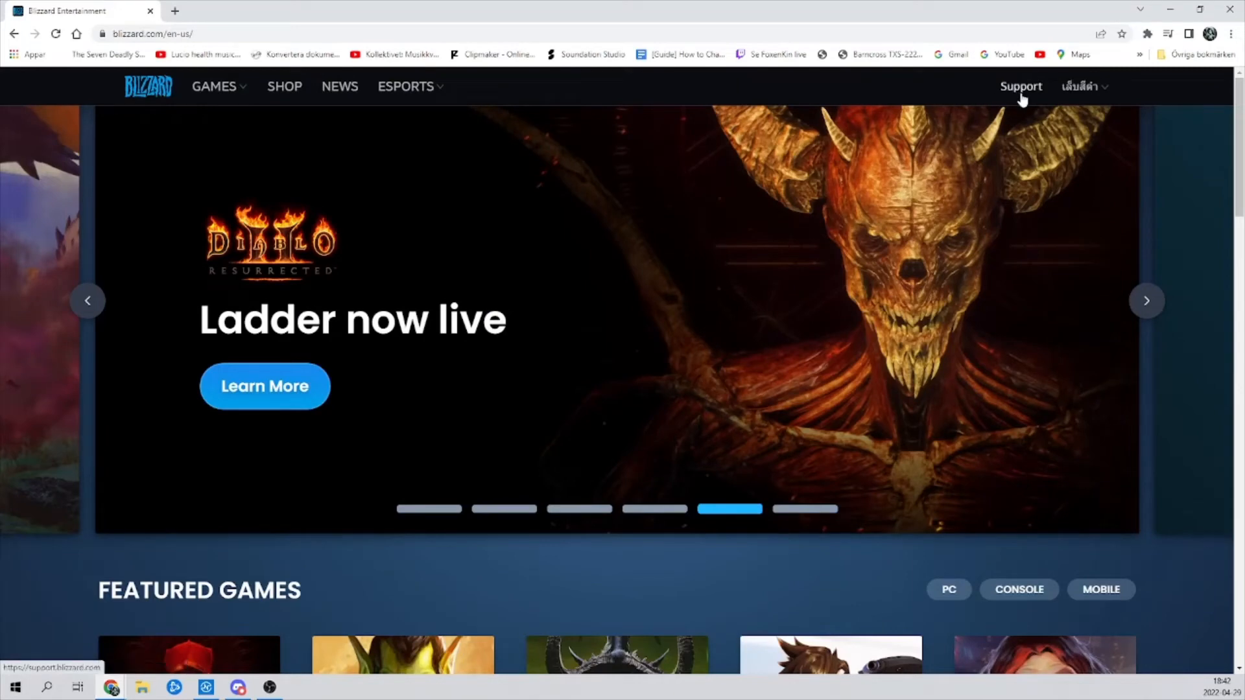
pyautogui.click(1021, 85)
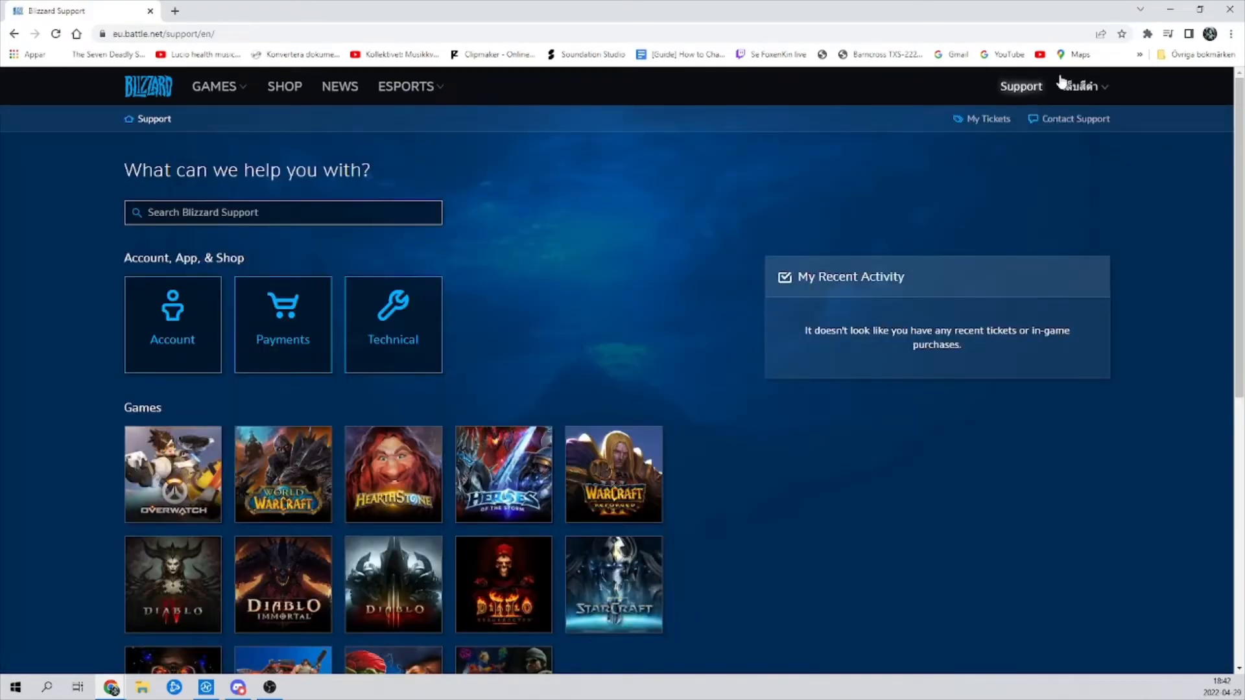
pyautogui.click(1077, 86)
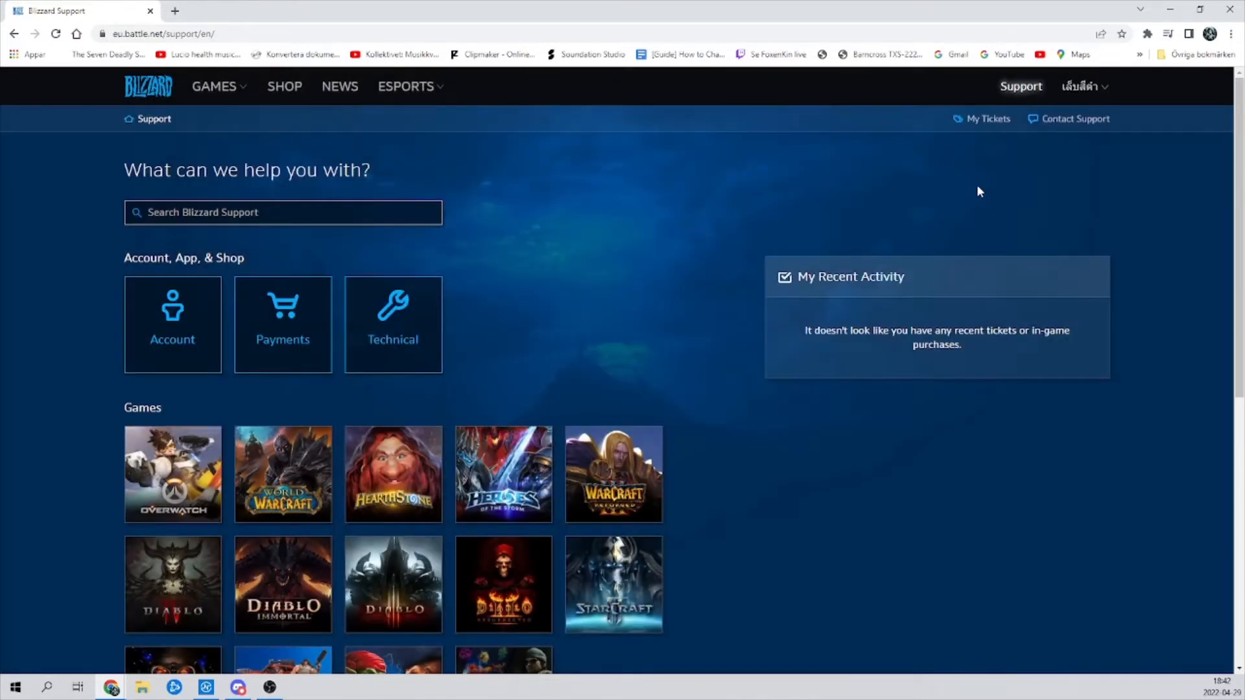
pyautogui.moveTo(1021, 87)
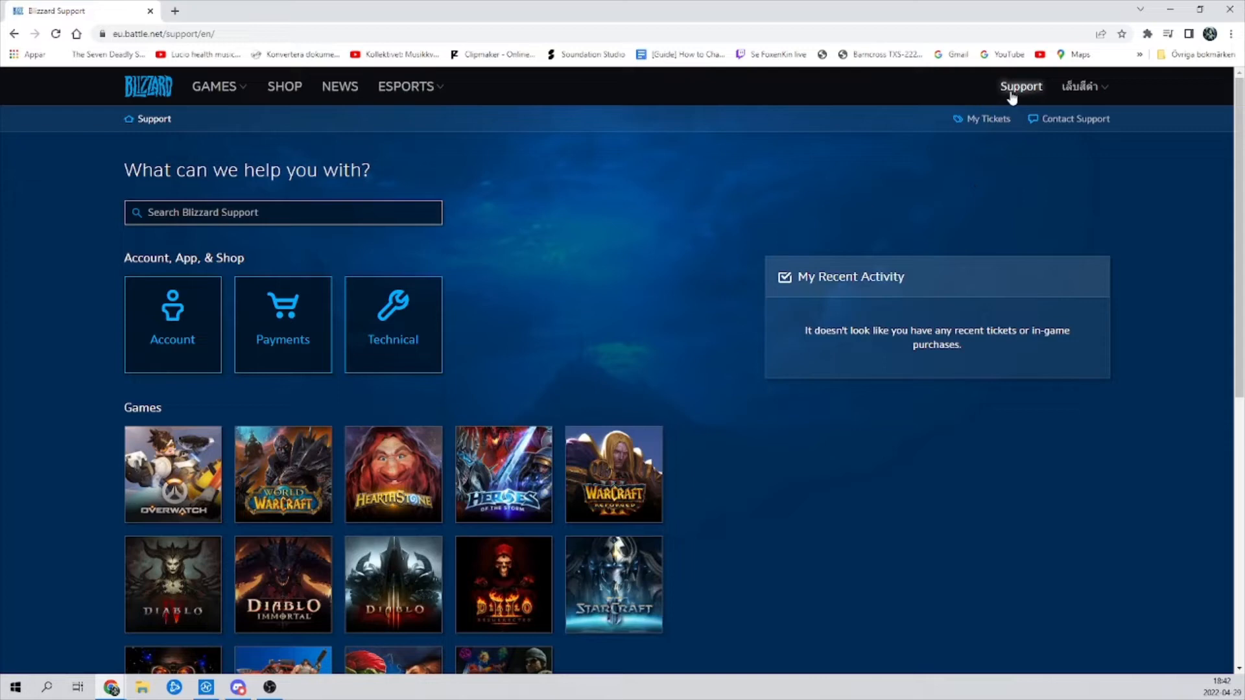
pyautogui.moveTo(984, 184)
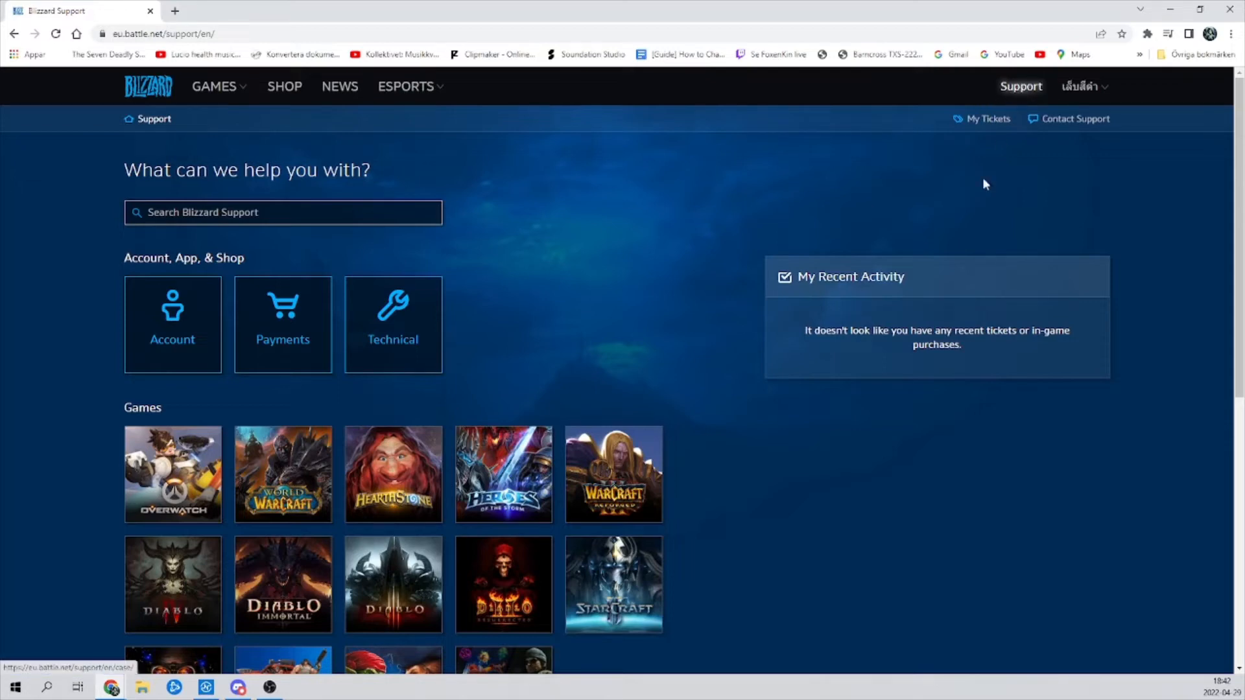
# Step: Contact Support under Account, App & Shop, categorise the issue as Account hacked and request further help
pyautogui.click(1075, 118)
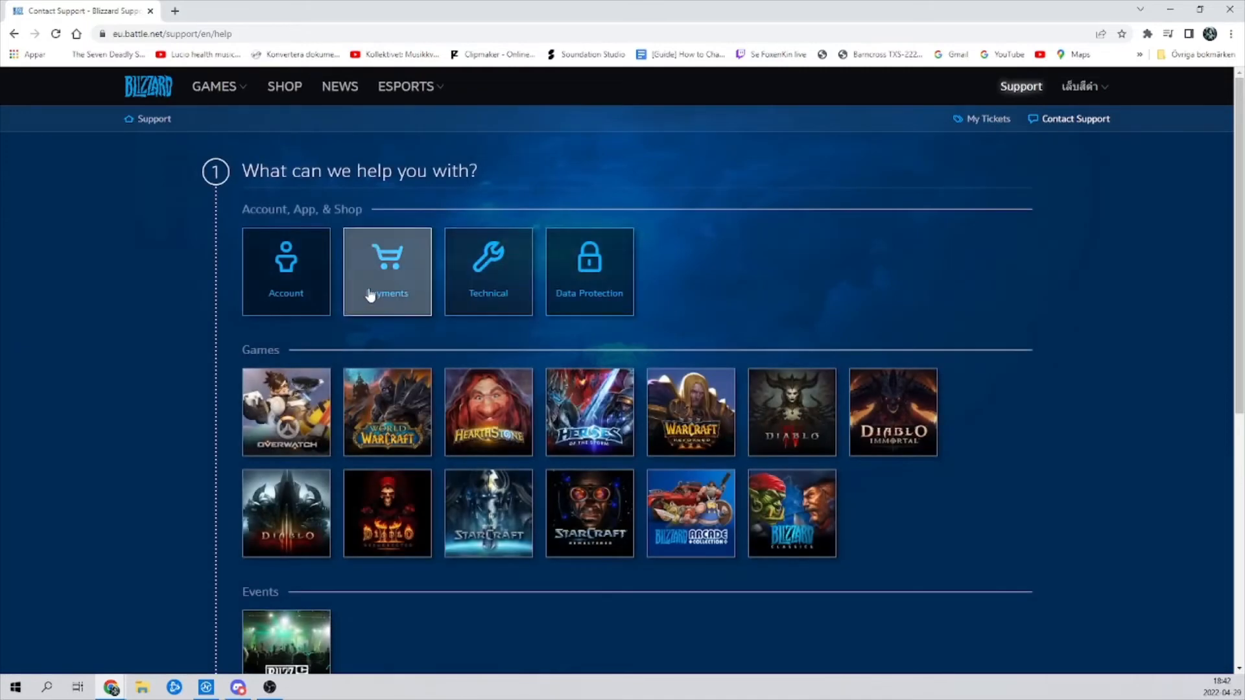
pyautogui.click(386, 271)
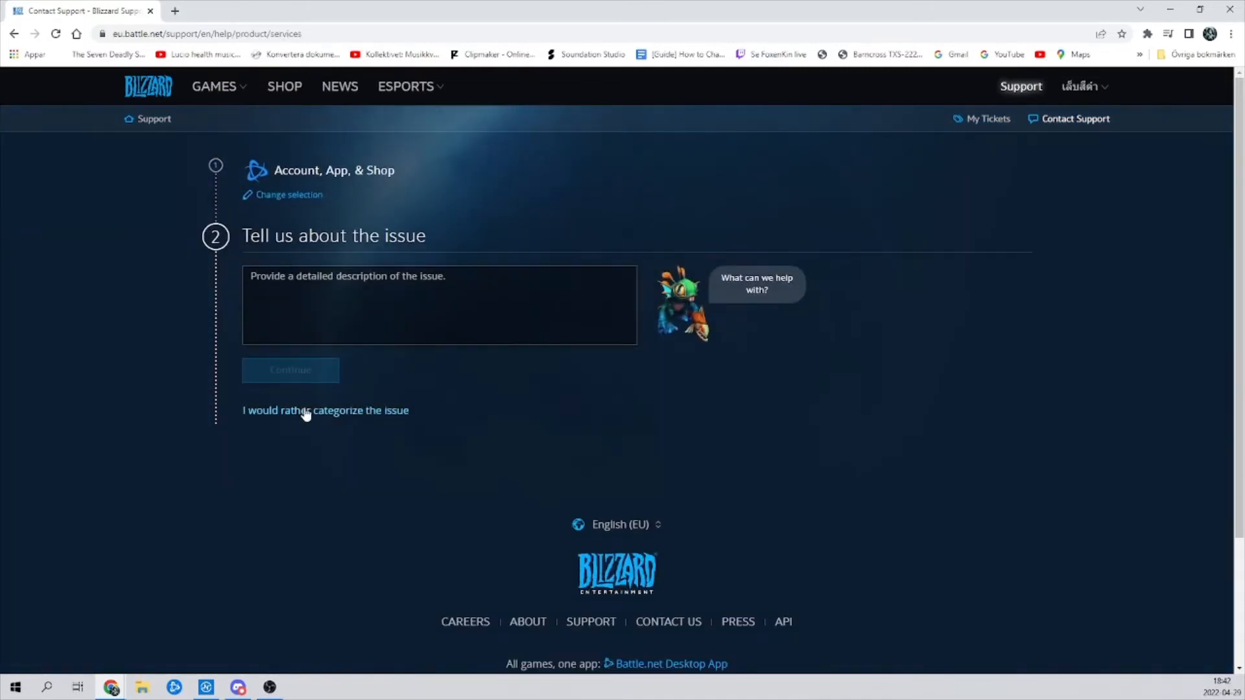
pyautogui.click(324, 410)
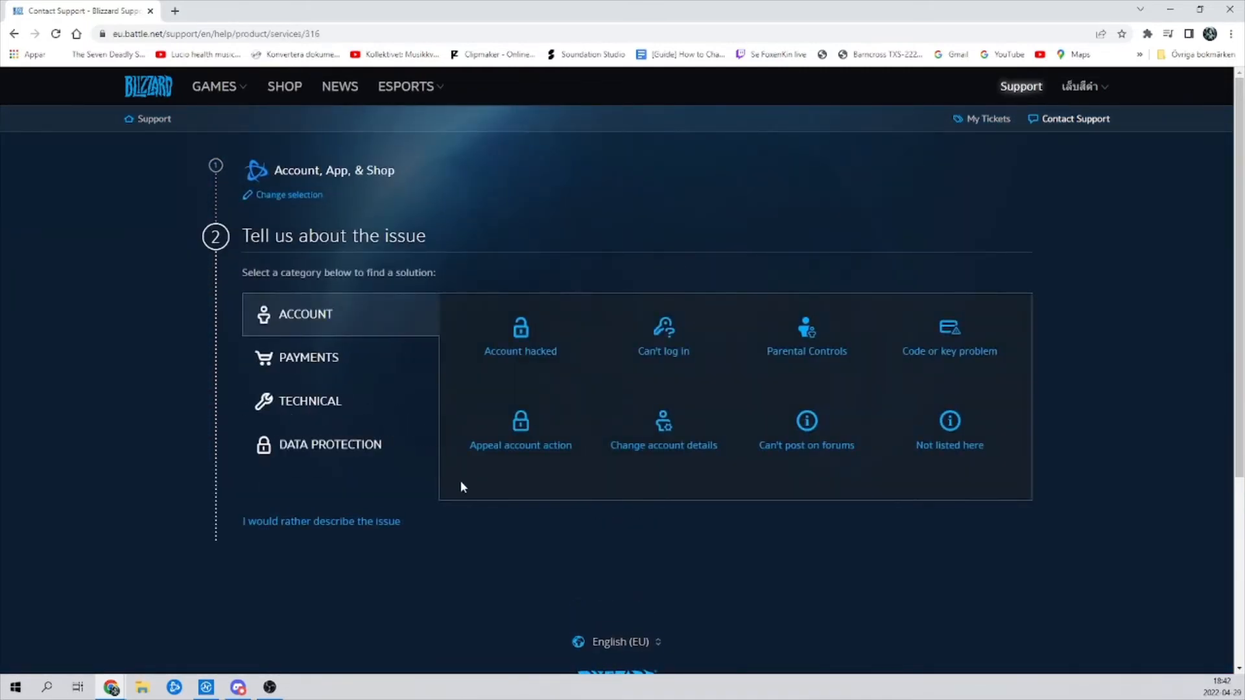
pyautogui.click(520, 337)
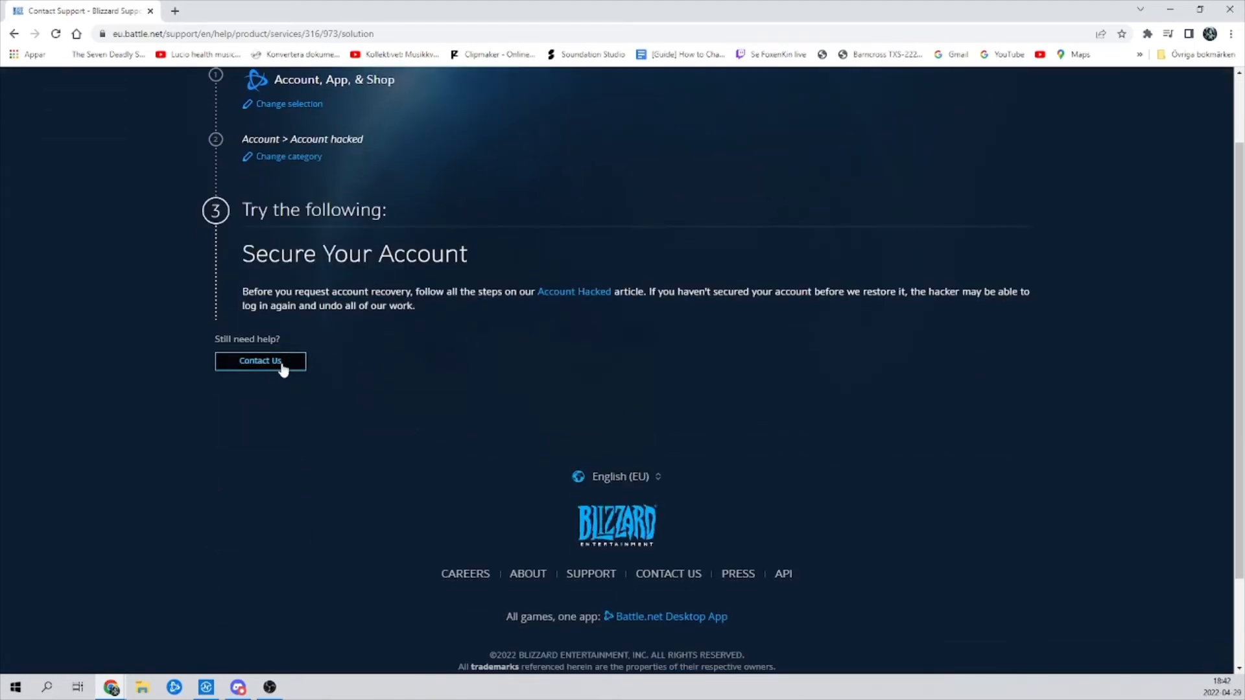
pyautogui.click(259, 360)
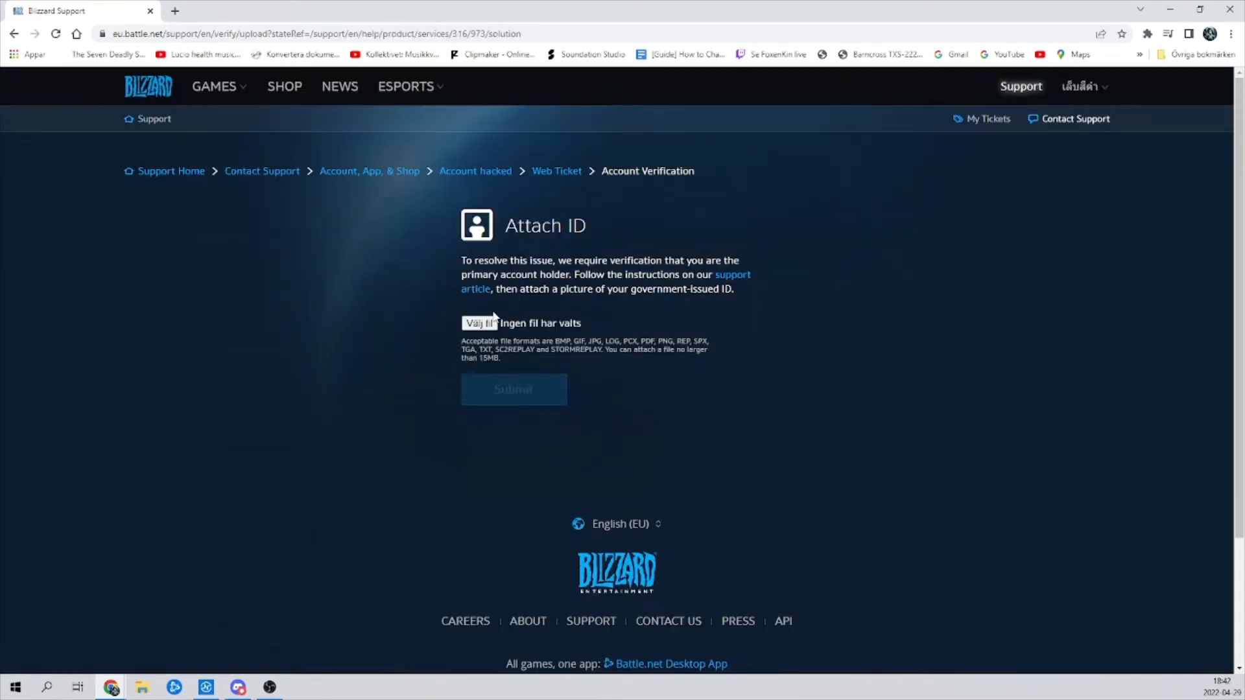
pyautogui.moveTo(589, 228)
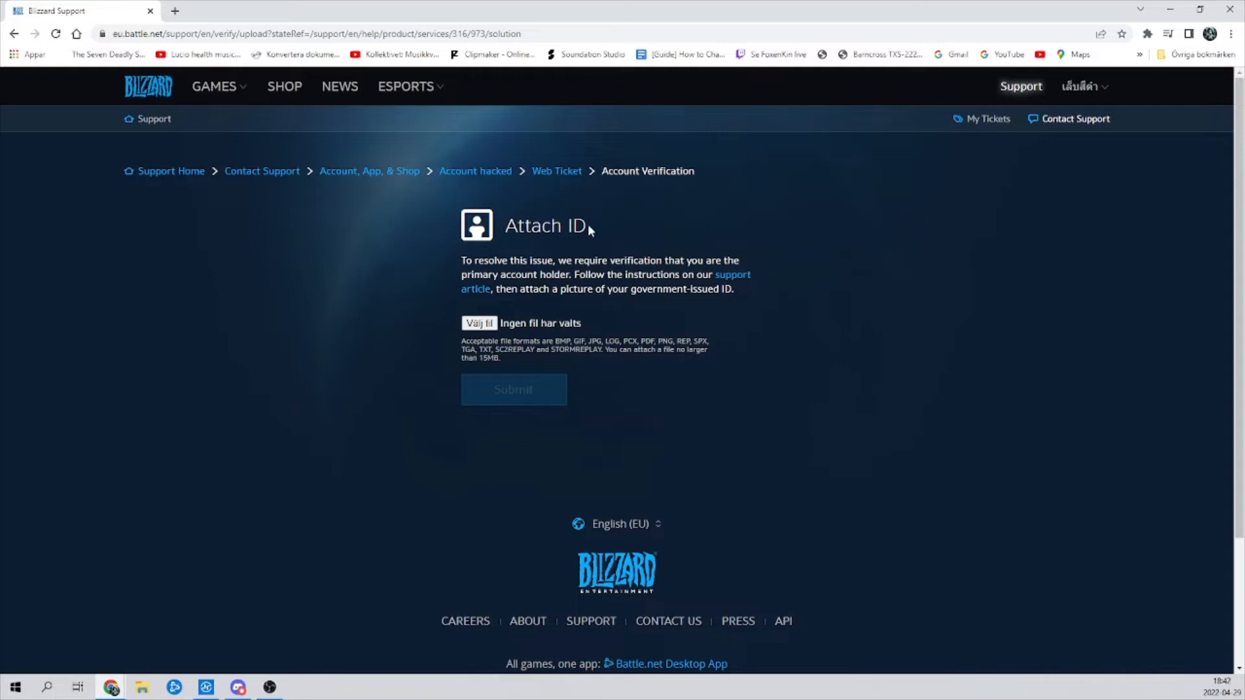
pyautogui.moveTo(531, 245)
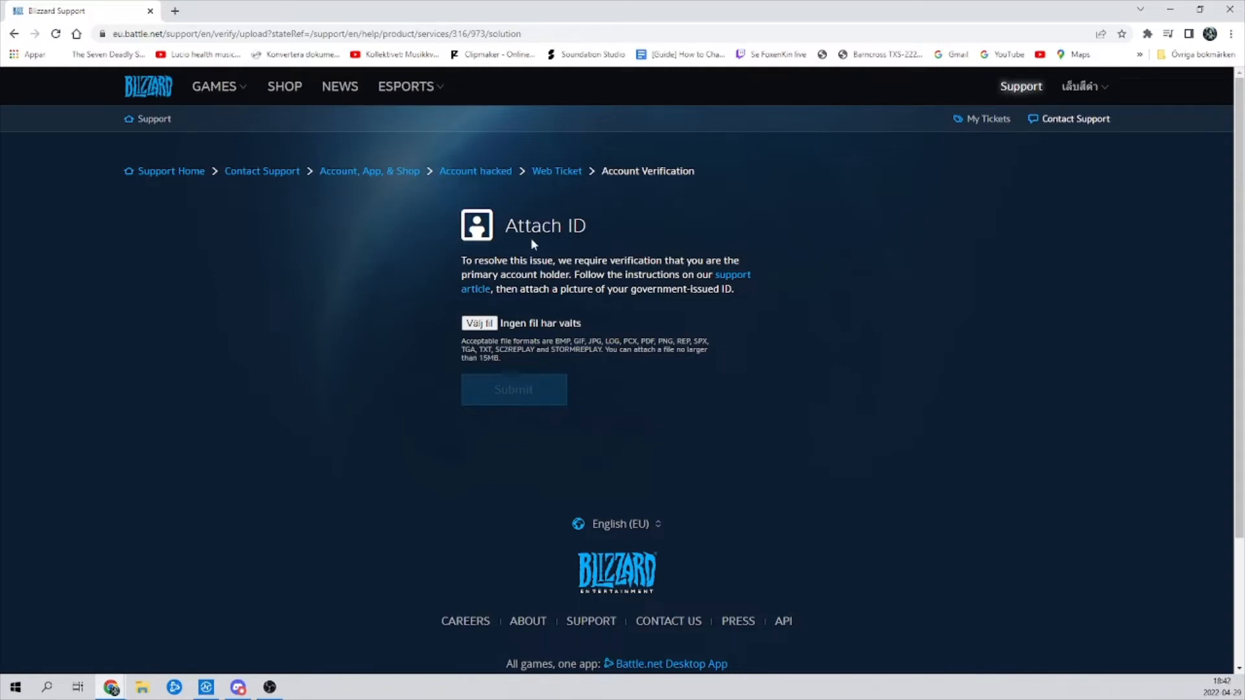
pyautogui.moveTo(479, 322)
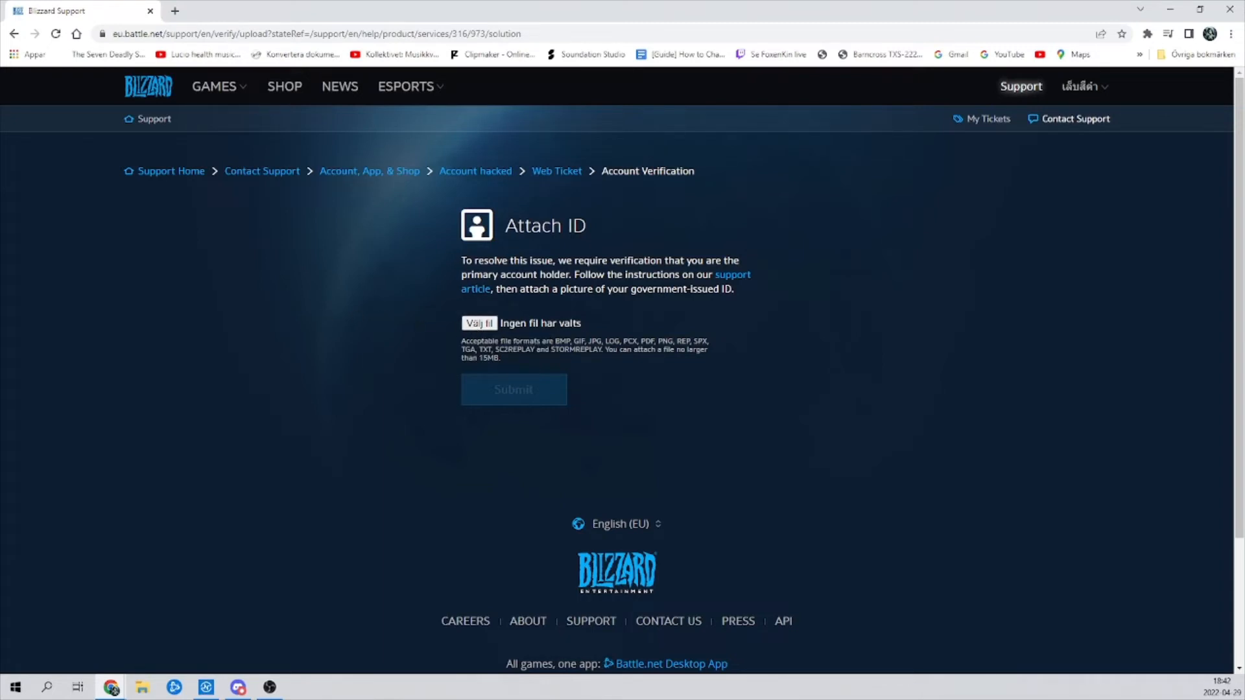
pyautogui.moveTo(644, 221)
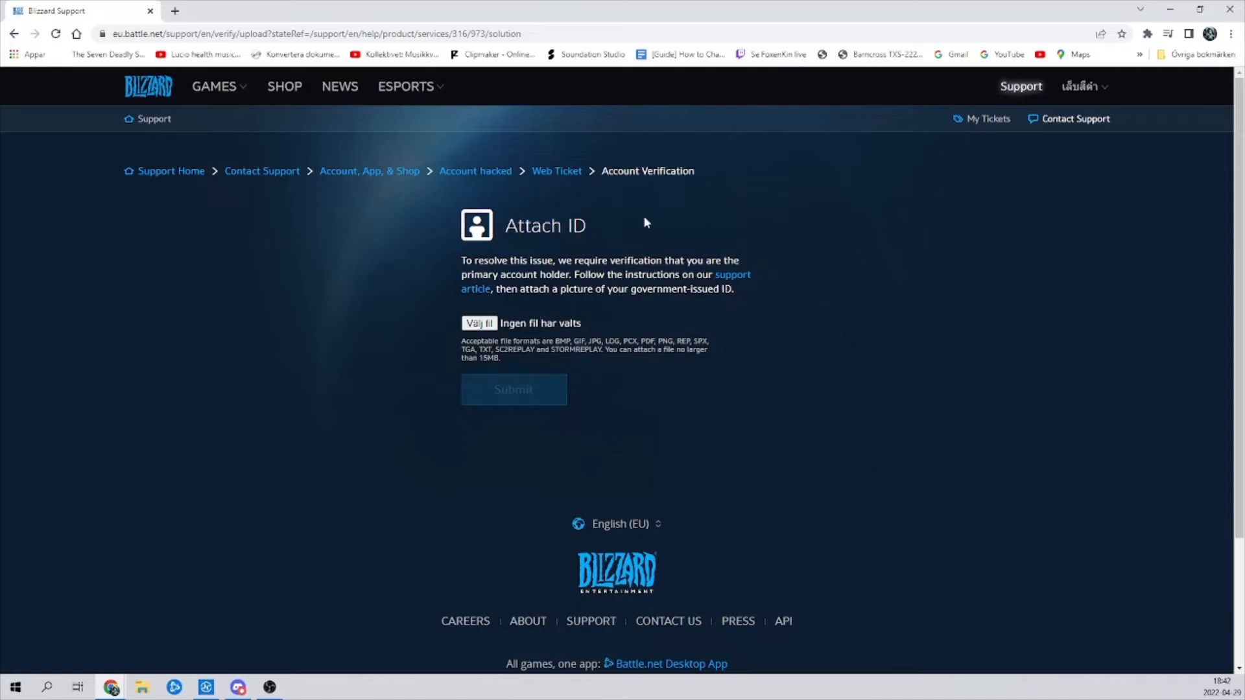
pyautogui.moveTo(664, 198)
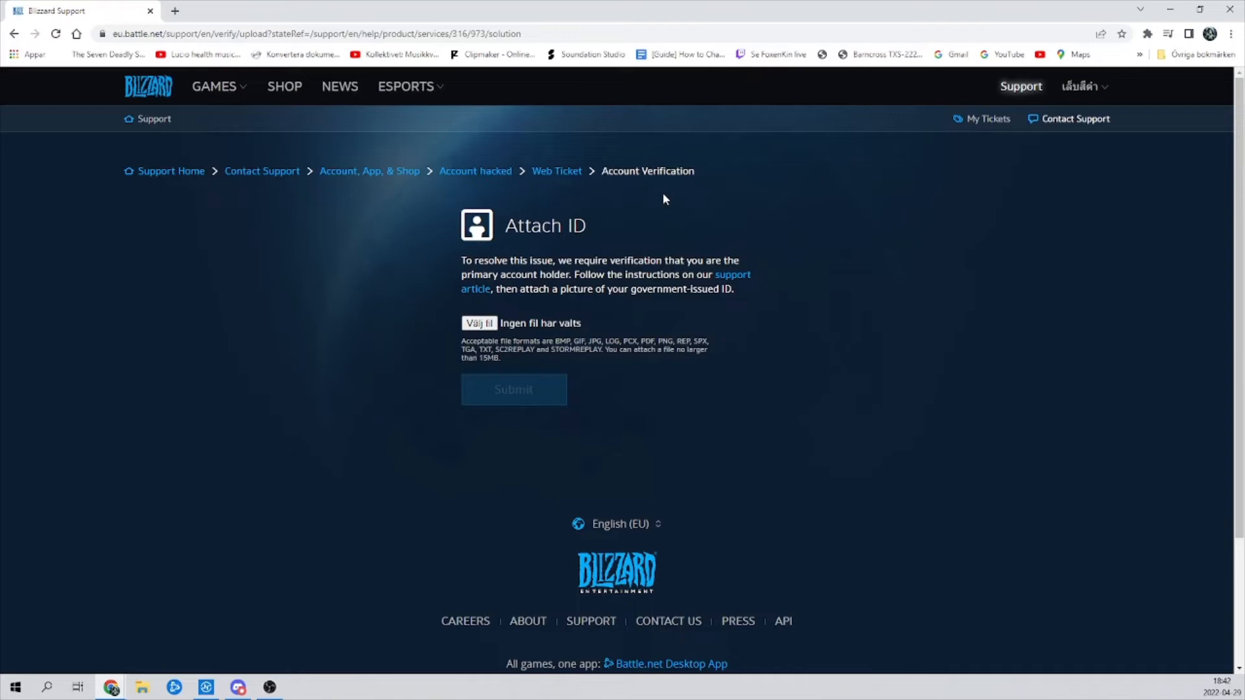
# Step: Continue the Account hacked ticket flow to the Attach ID verification page with Submit
pyautogui.doubleClick(545, 226)
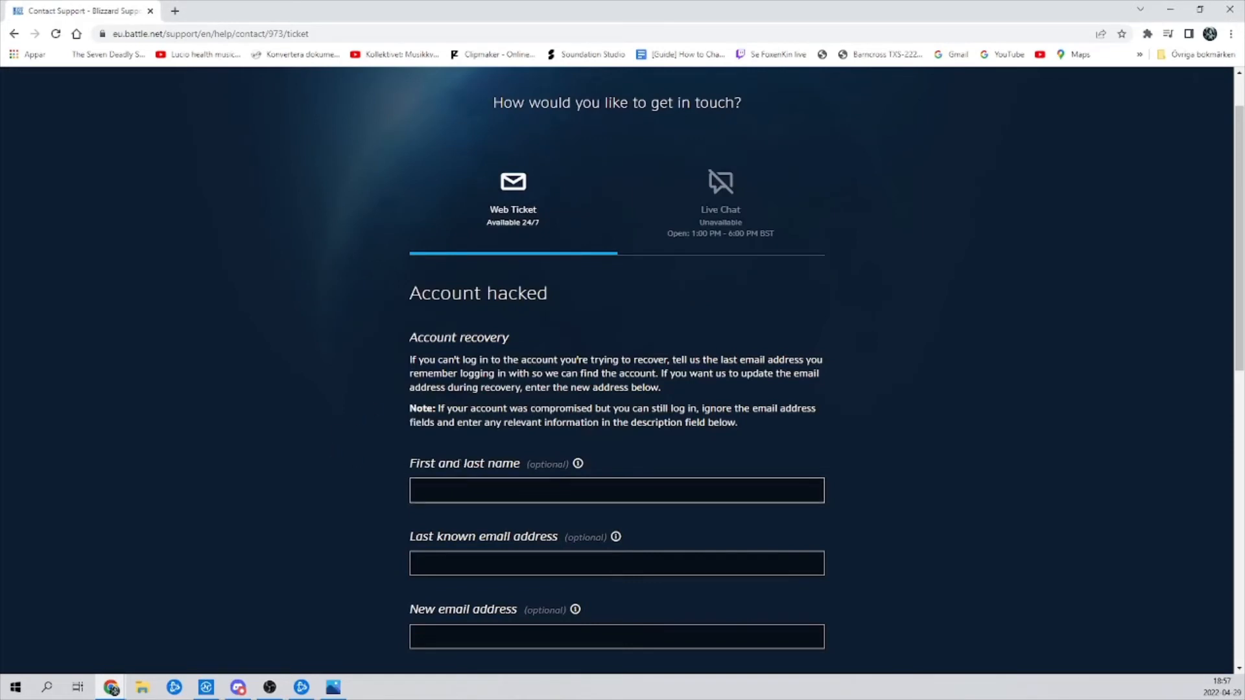
pyautogui.moveTo(367, 453)
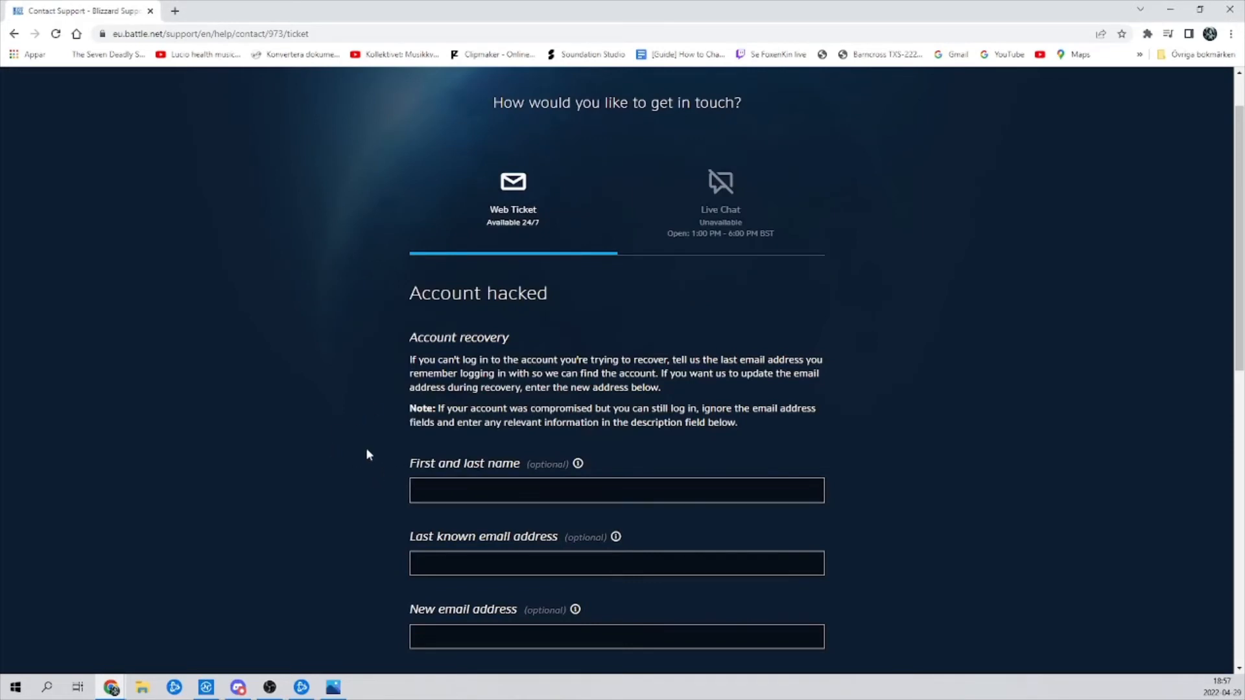
pyautogui.scroll(-3)
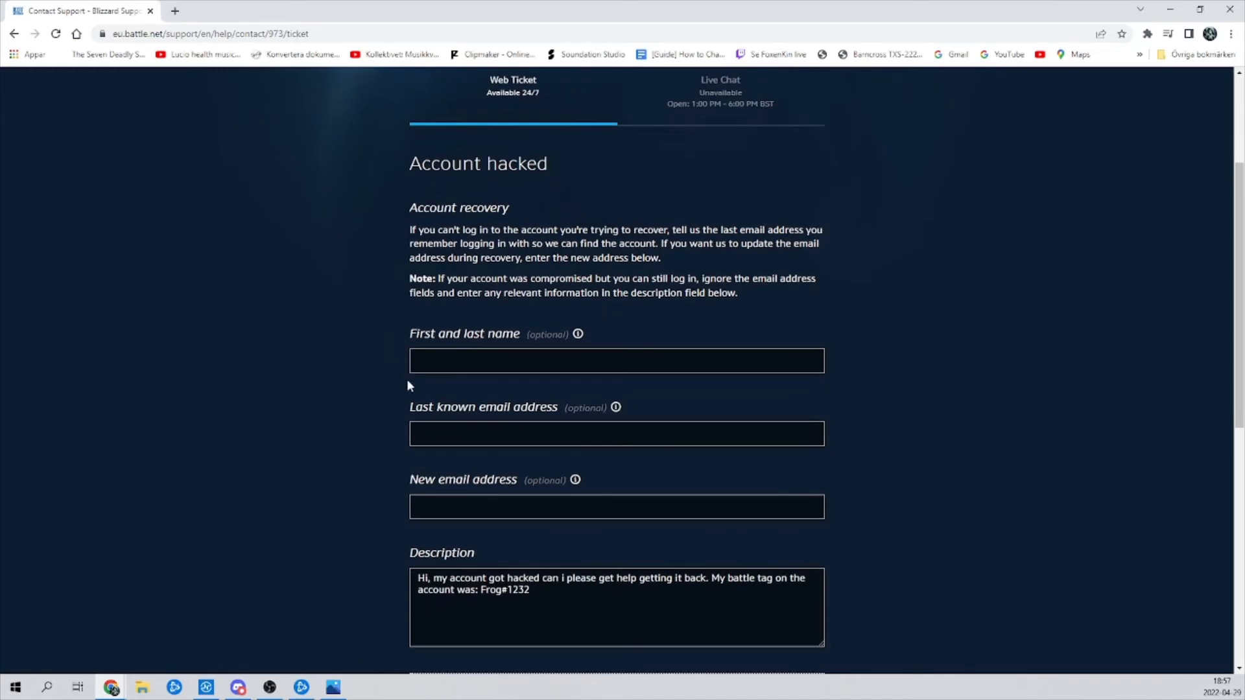
pyautogui.moveTo(296, 396)
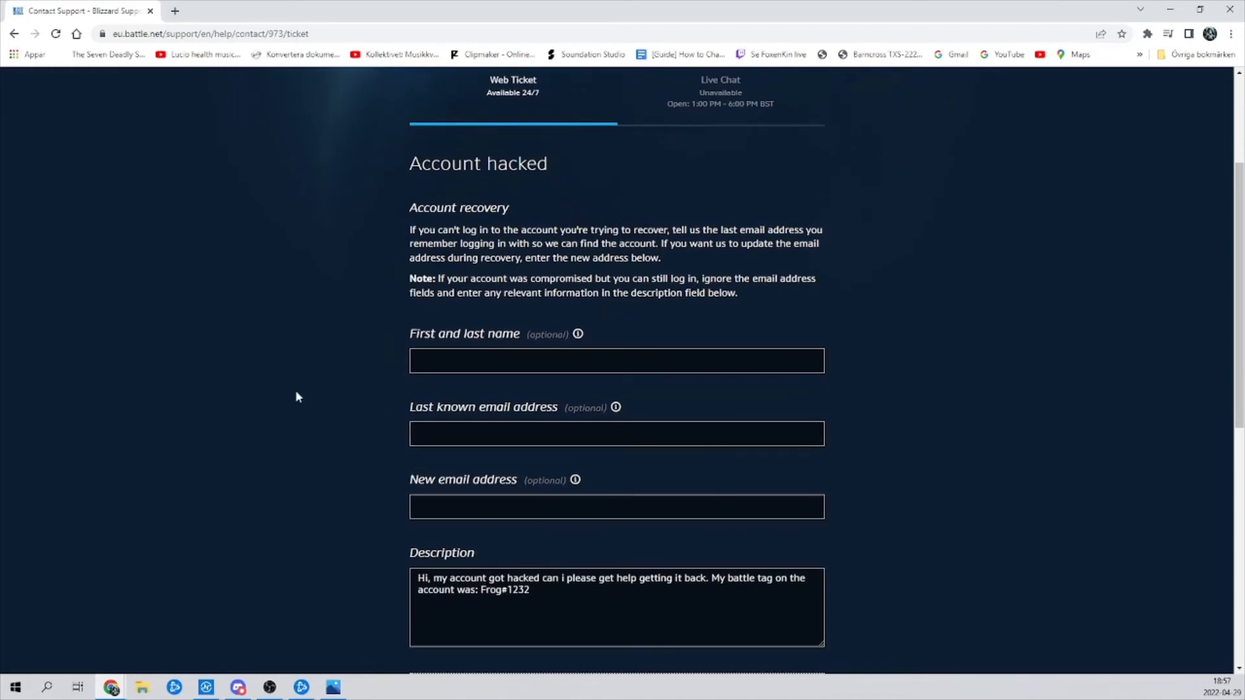
pyautogui.moveTo(334, 374)
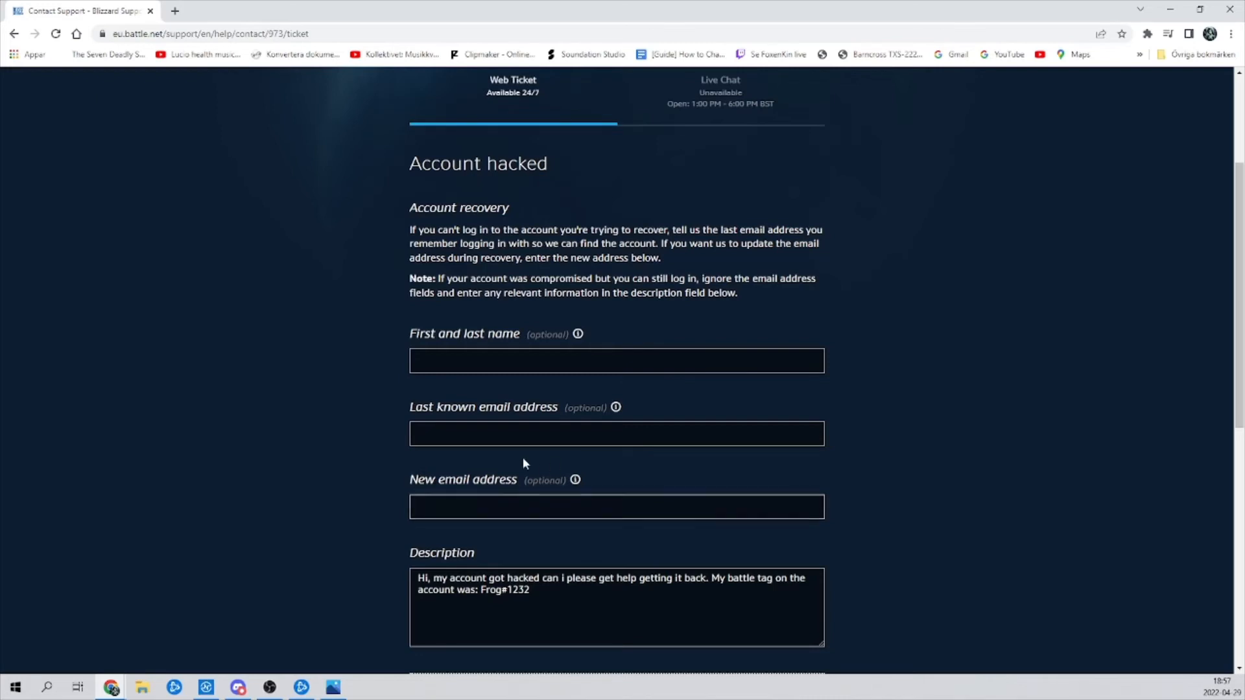
pyautogui.moveTo(398, 455)
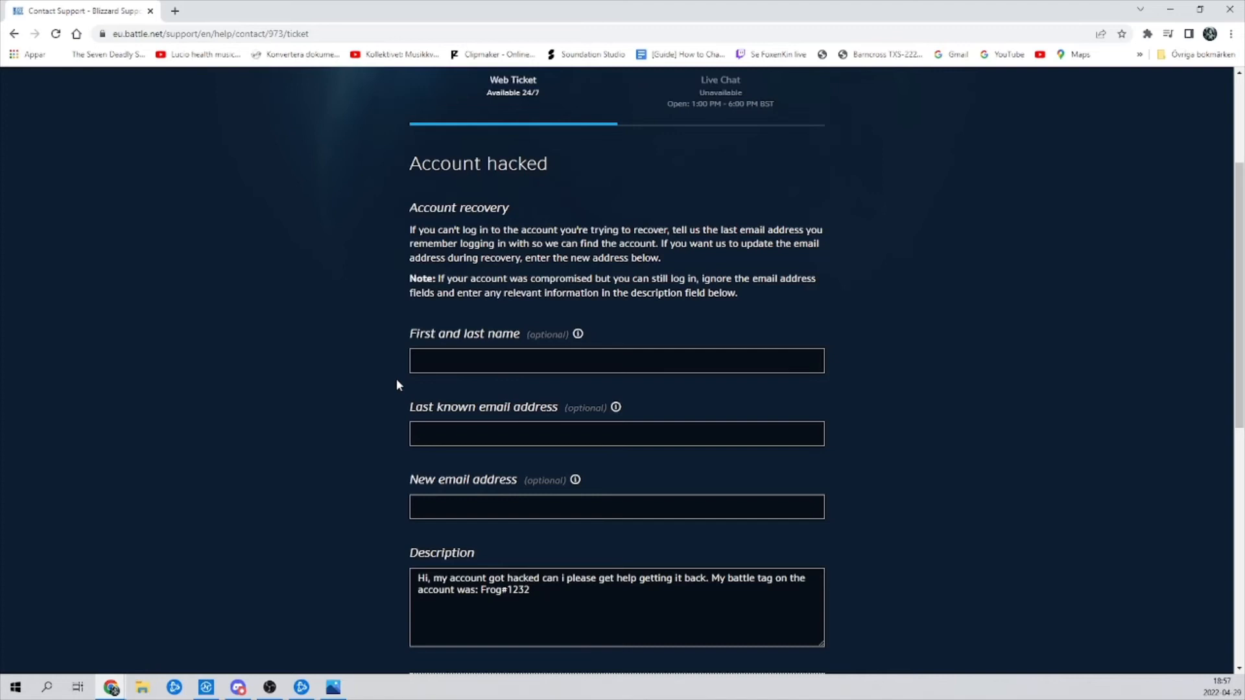
pyautogui.scroll(-3)
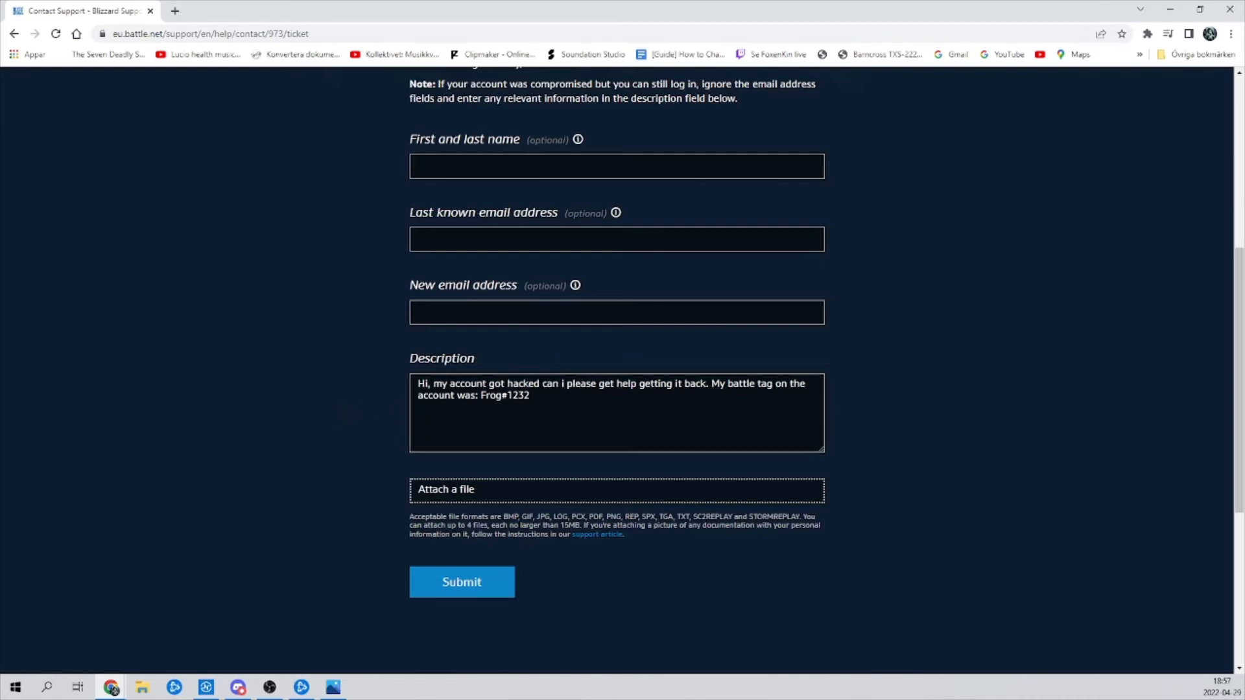
pyautogui.doubleClick(504, 394)
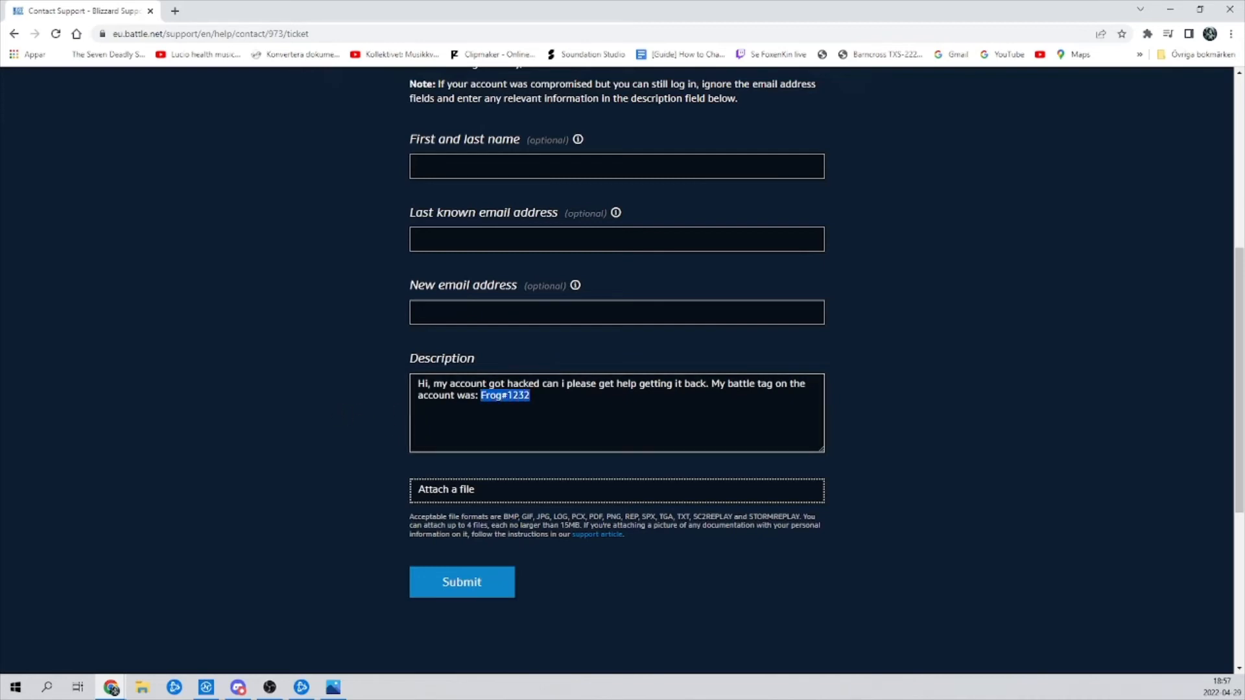
pyautogui.click(605, 356)
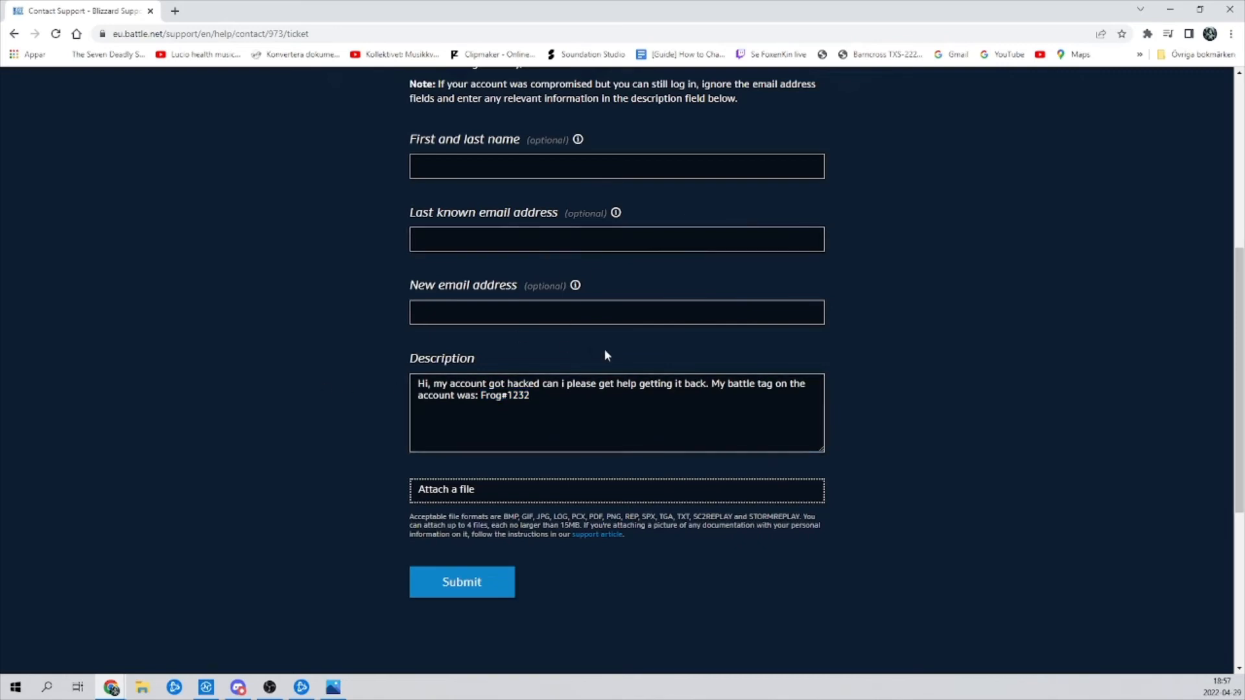
pyautogui.moveTo(644, 338)
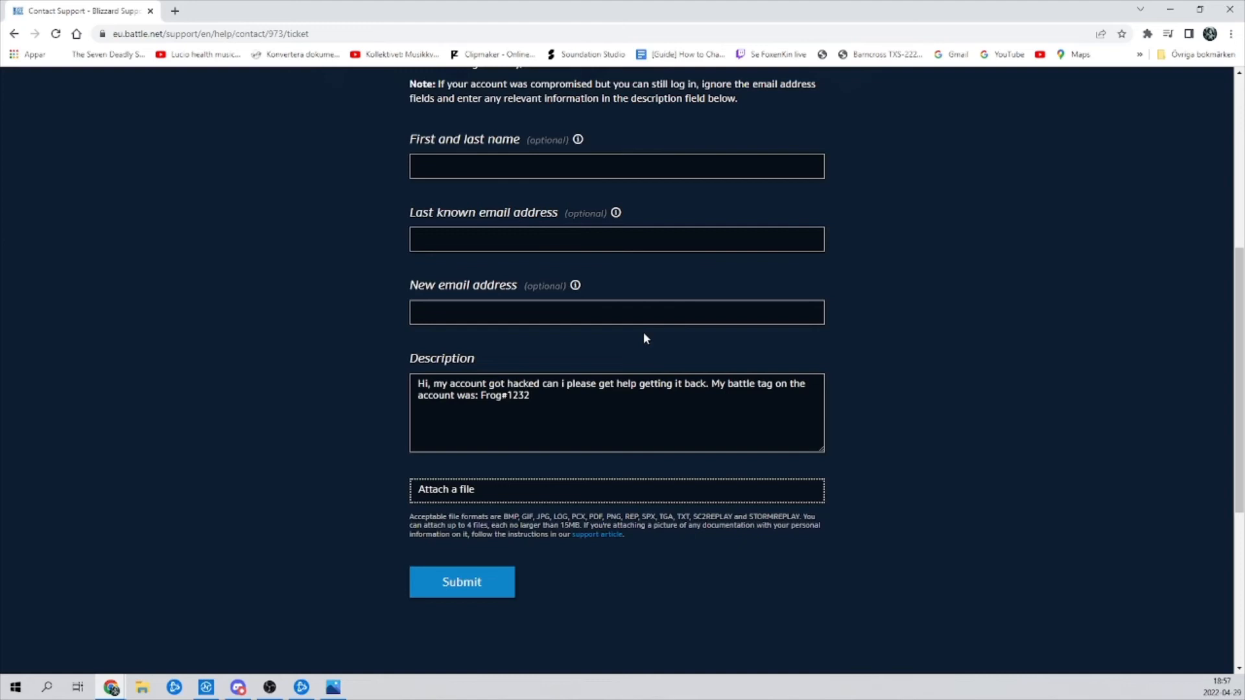
pyautogui.moveTo(324, 381)
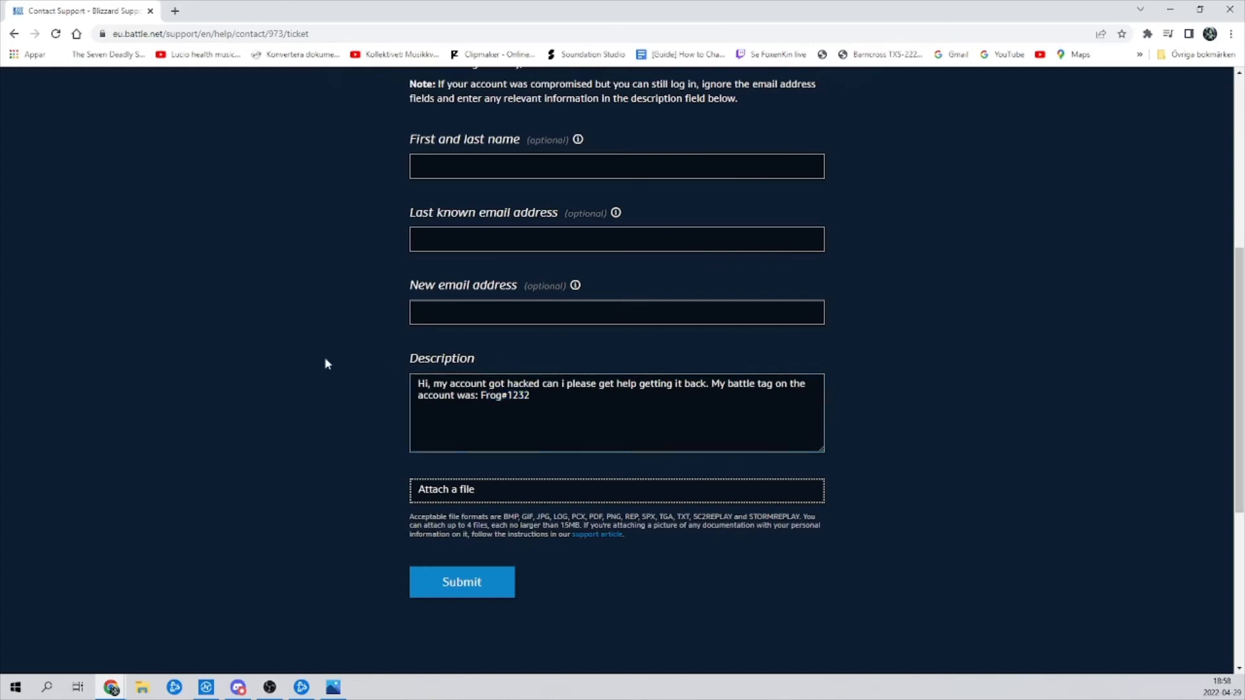
pyautogui.scroll(-3)
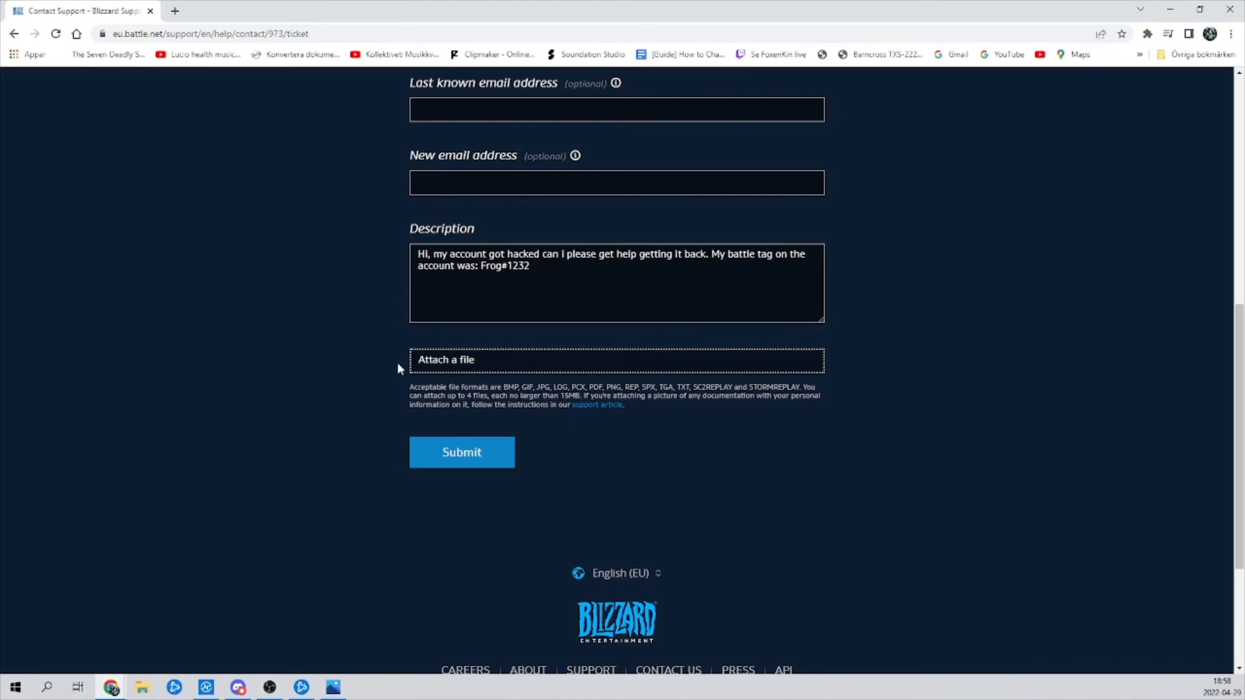
pyautogui.moveTo(462, 451)
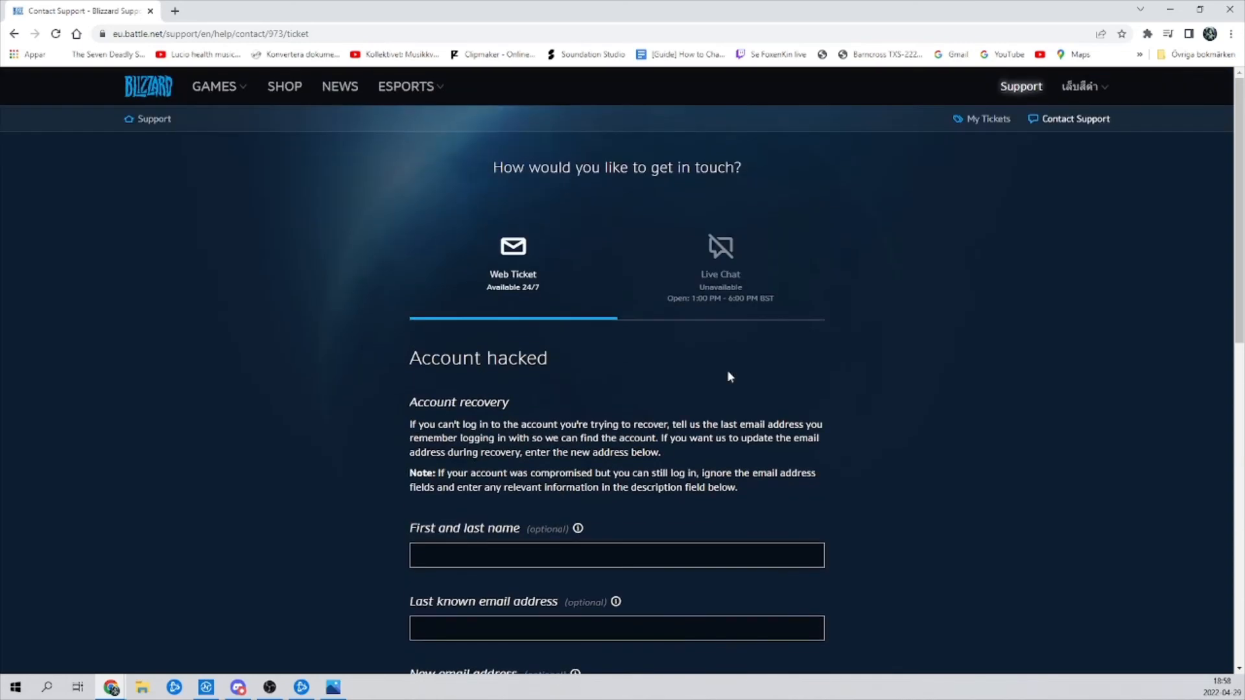
pyautogui.moveTo(497, 292)
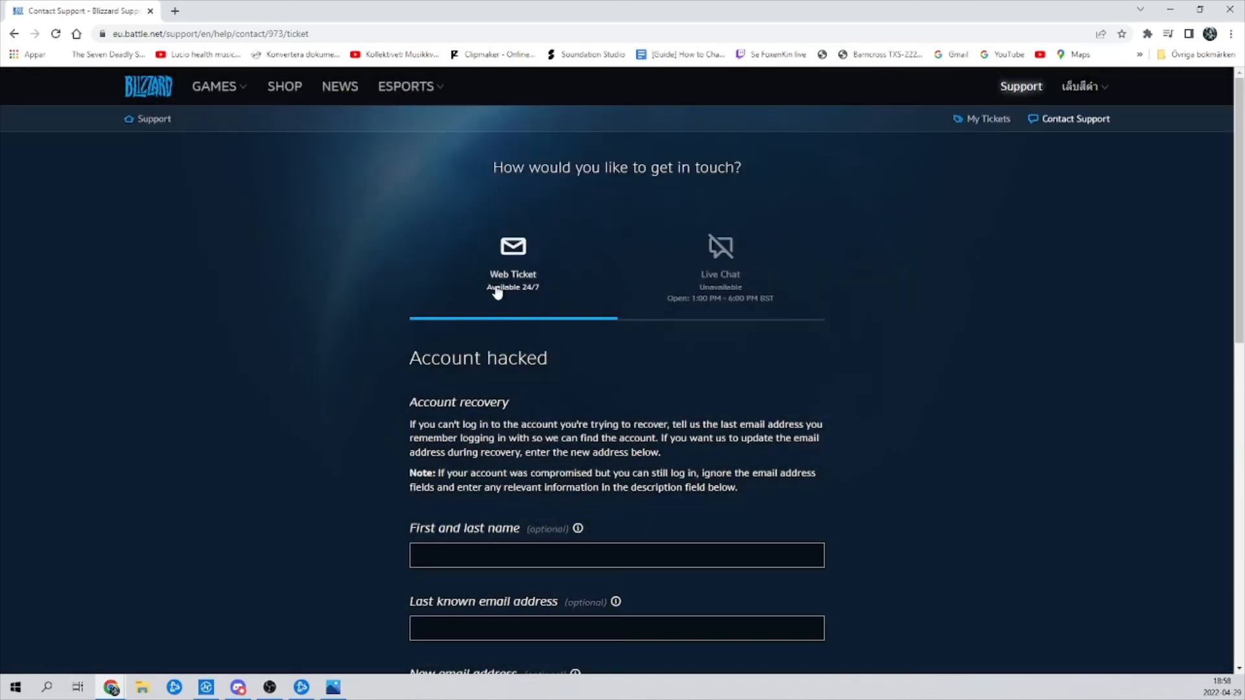
pyautogui.moveTo(374, 278)
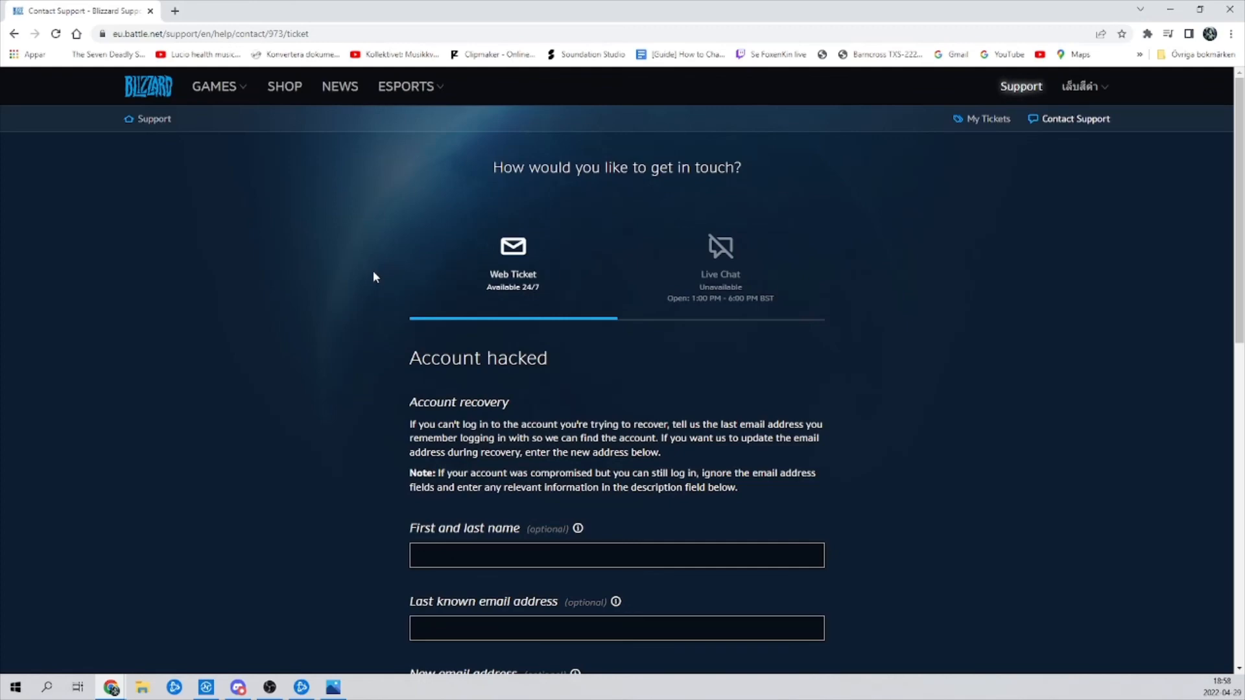
pyautogui.moveTo(341, 331)
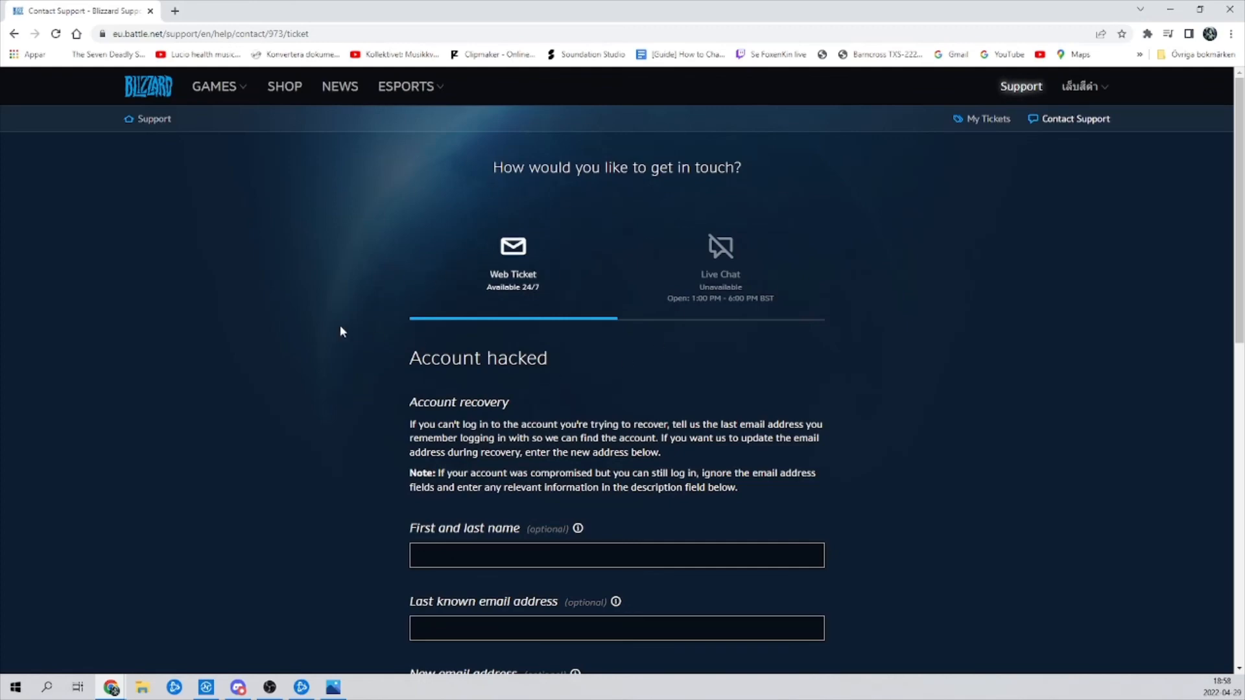
pyautogui.moveTo(600, 239)
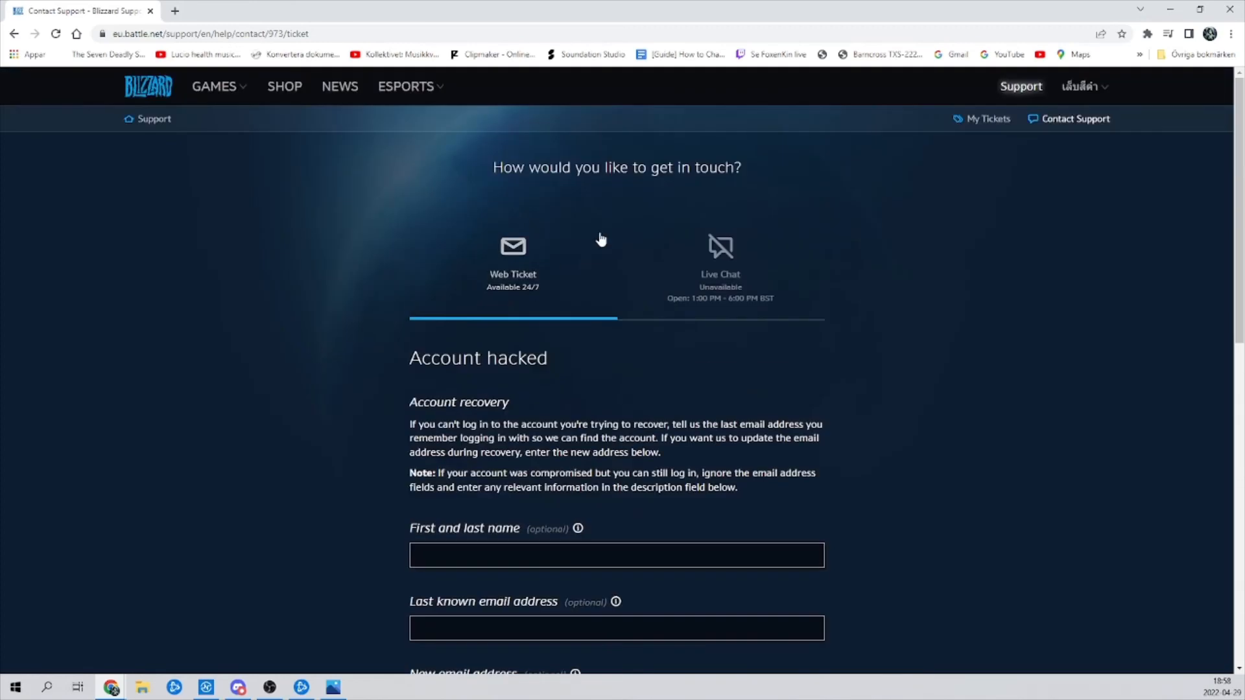